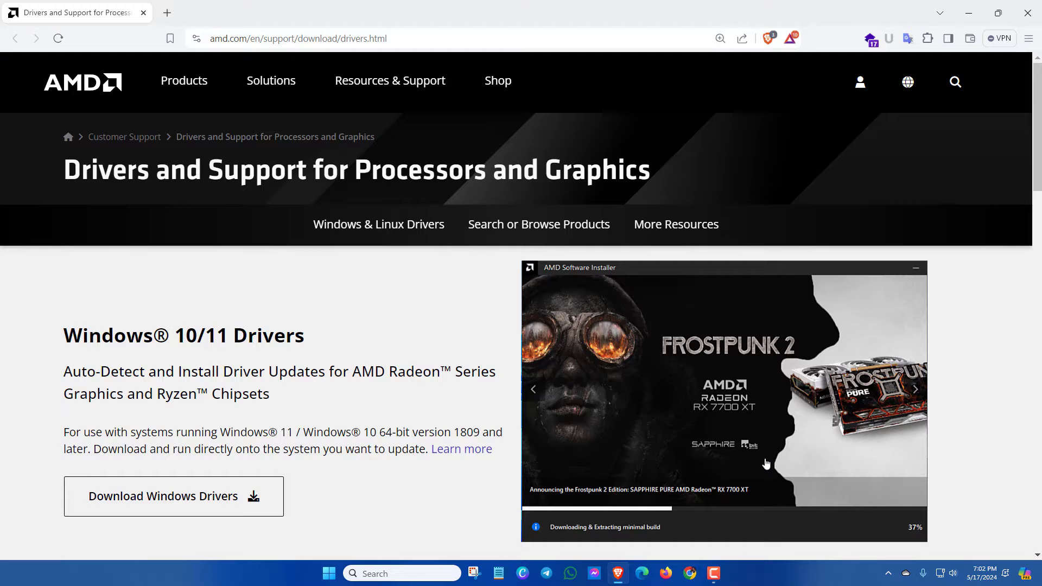
{"action": "mouse_move", "coordinate": [460, 269]}
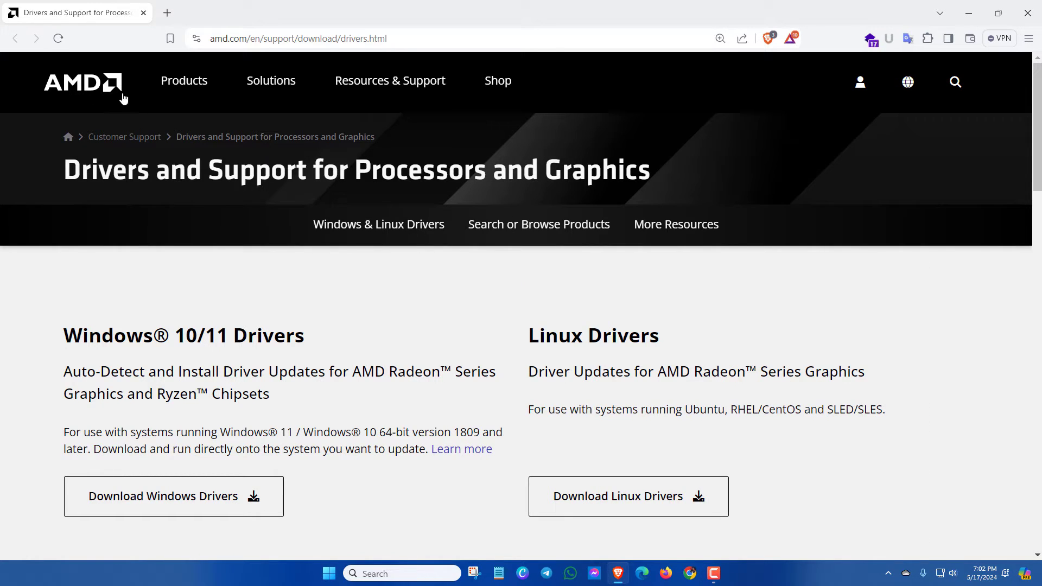
{"action": "mouse_move", "coordinate": [388, 92]}
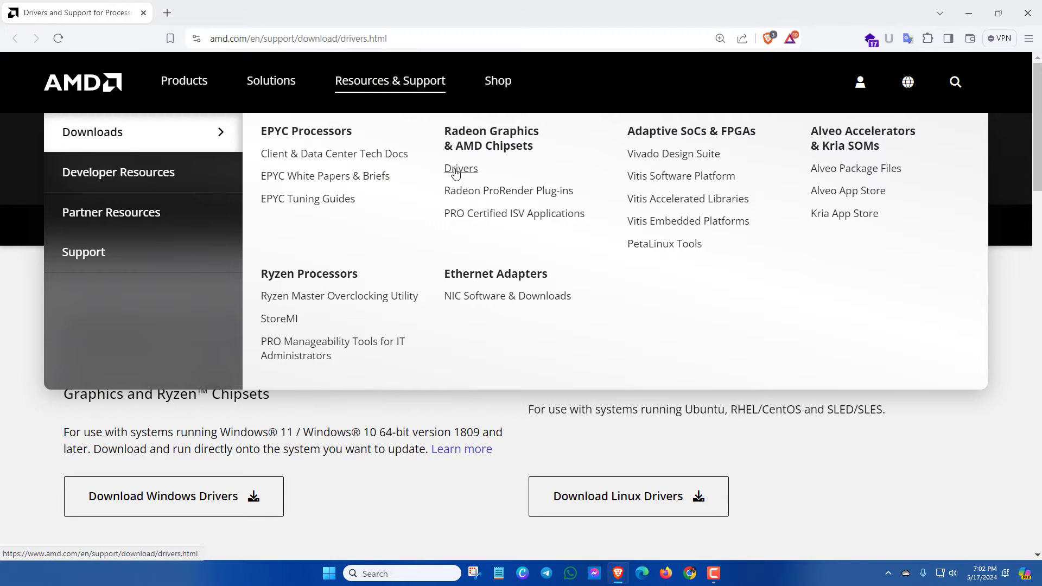
{"action": "mouse_move", "coordinate": [464, 175]}
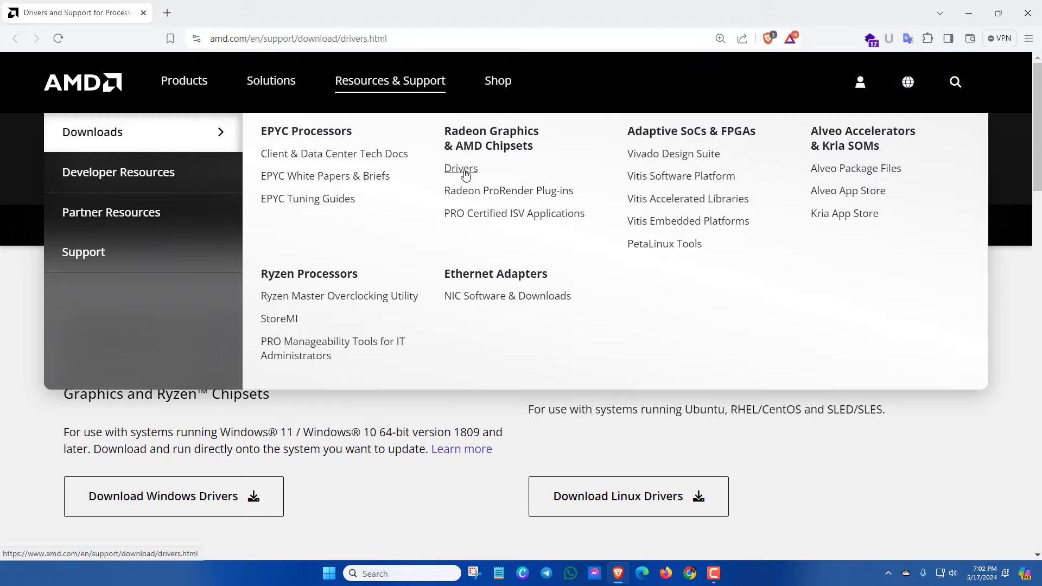
{"action": "mouse_move", "coordinate": [474, 172]}
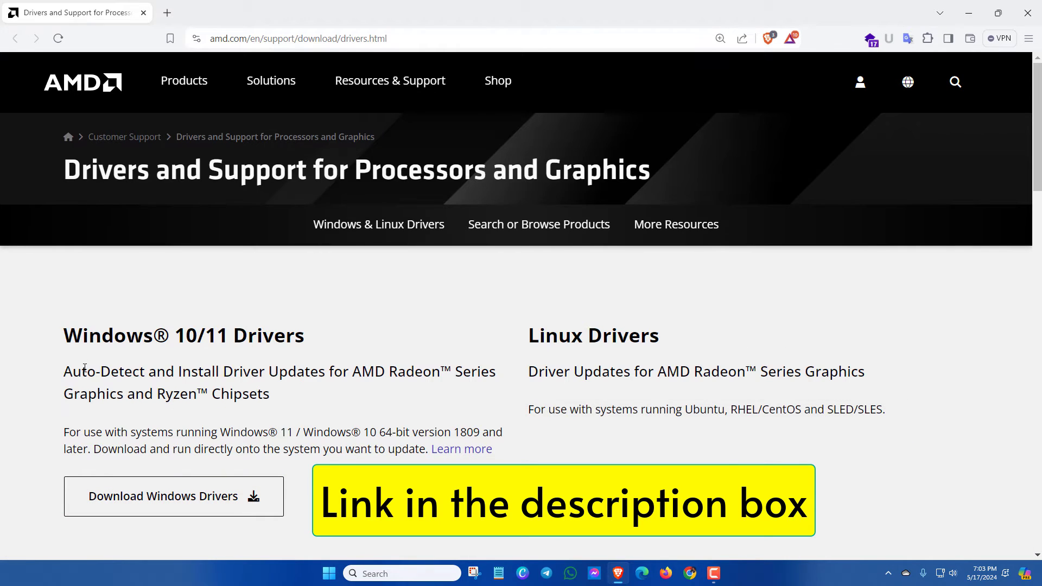
{"action": "mouse_move", "coordinate": [211, 508]}
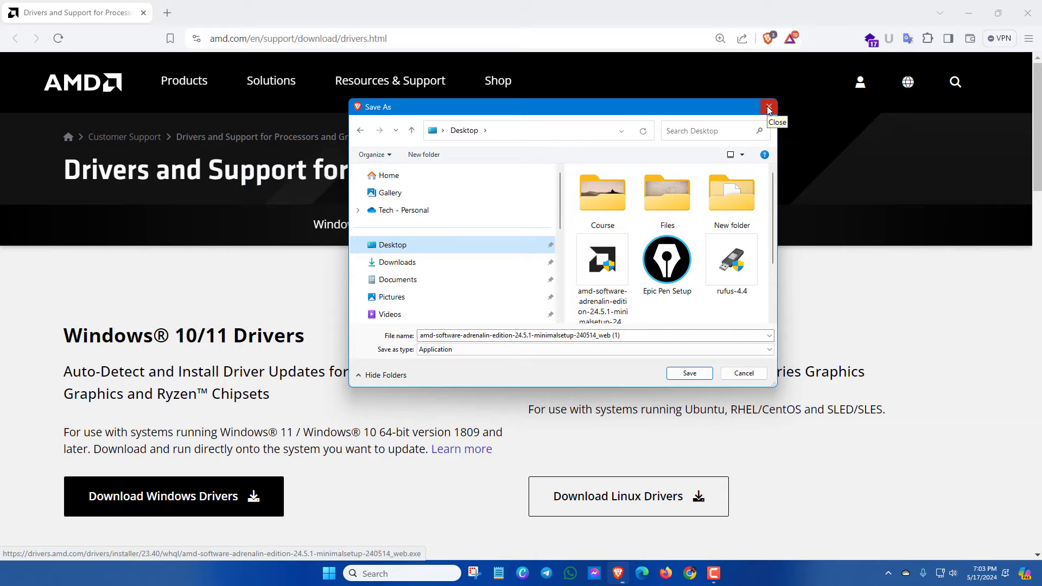
Unpack the setup, accept the Adrenalin 24.3.1 graphics upgrade, and skip AMD Privacy View.
{"action": "left_click", "coordinate": [769, 106]}
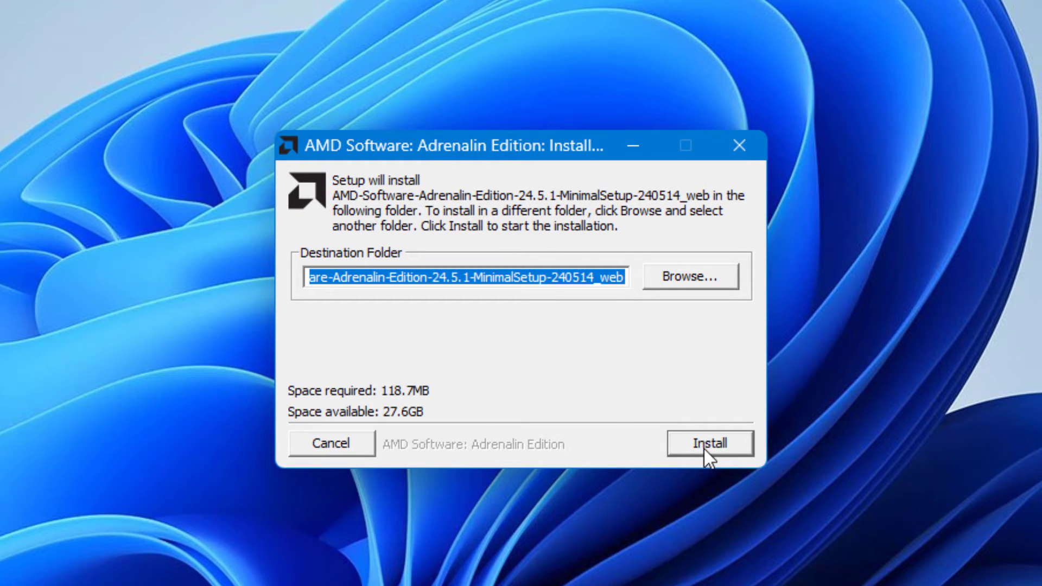
{"action": "left_click", "coordinate": [709, 443]}
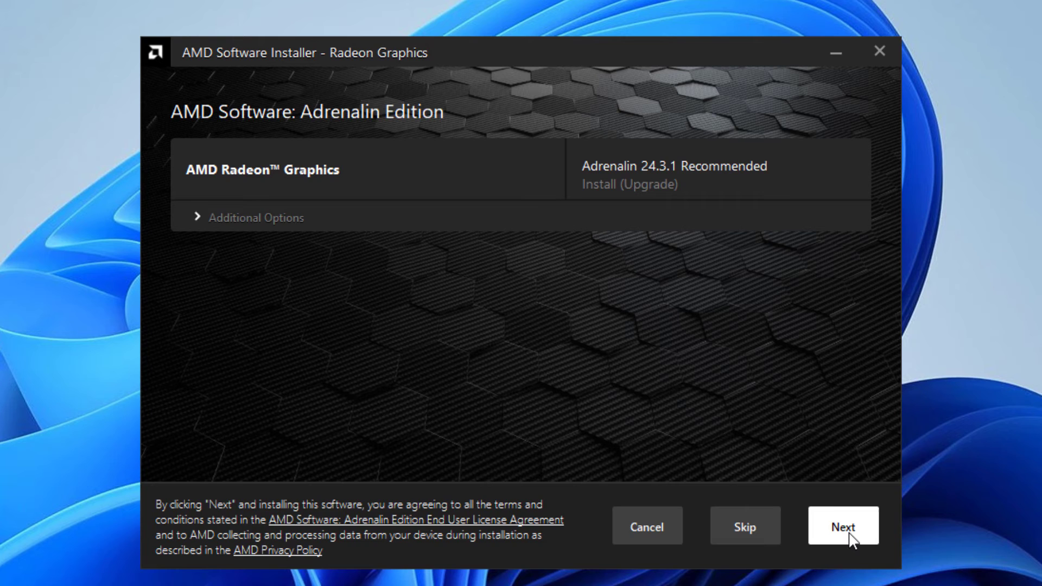
{"action": "left_click", "coordinate": [844, 525]}
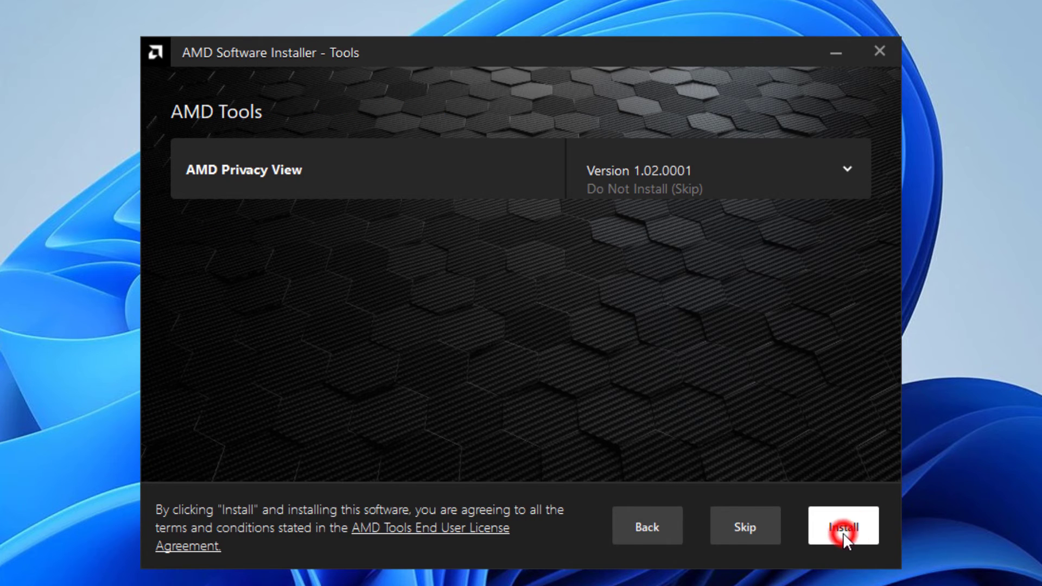
{"action": "left_click", "coordinate": [843, 542]}
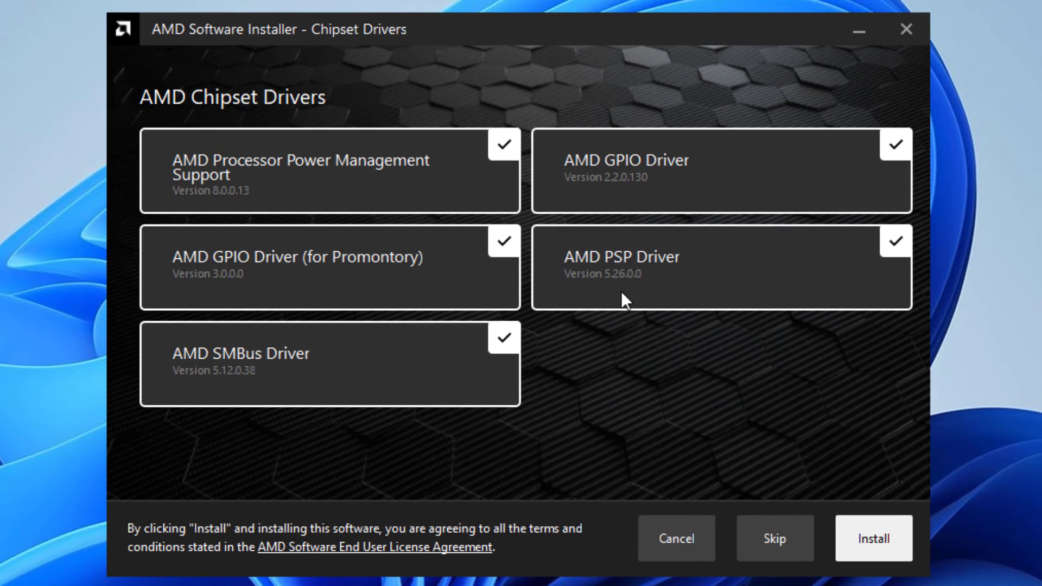
{"action": "mouse_move", "coordinate": [727, 359]}
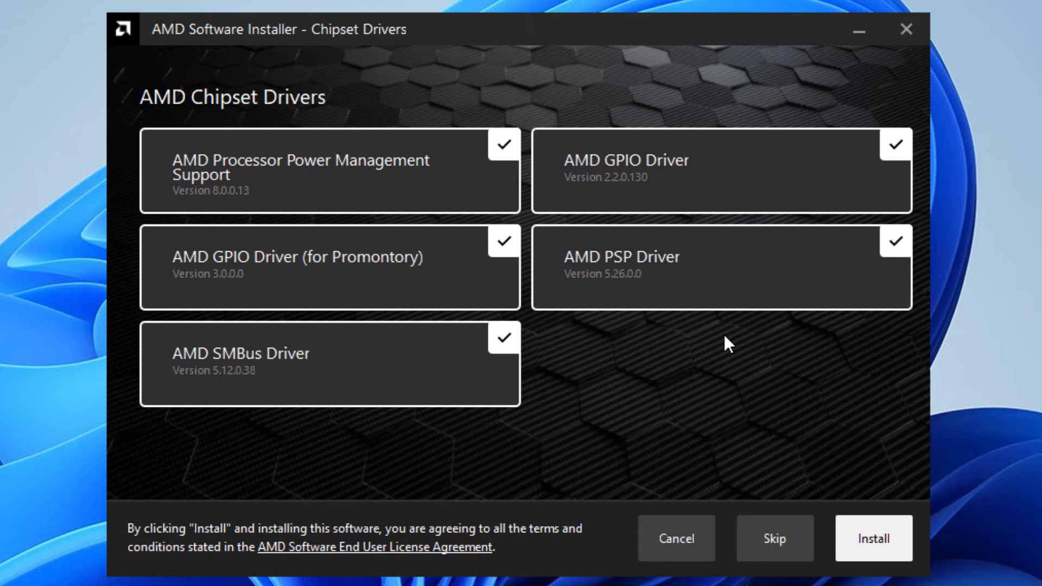
{"action": "mouse_move", "coordinate": [725, 365]}
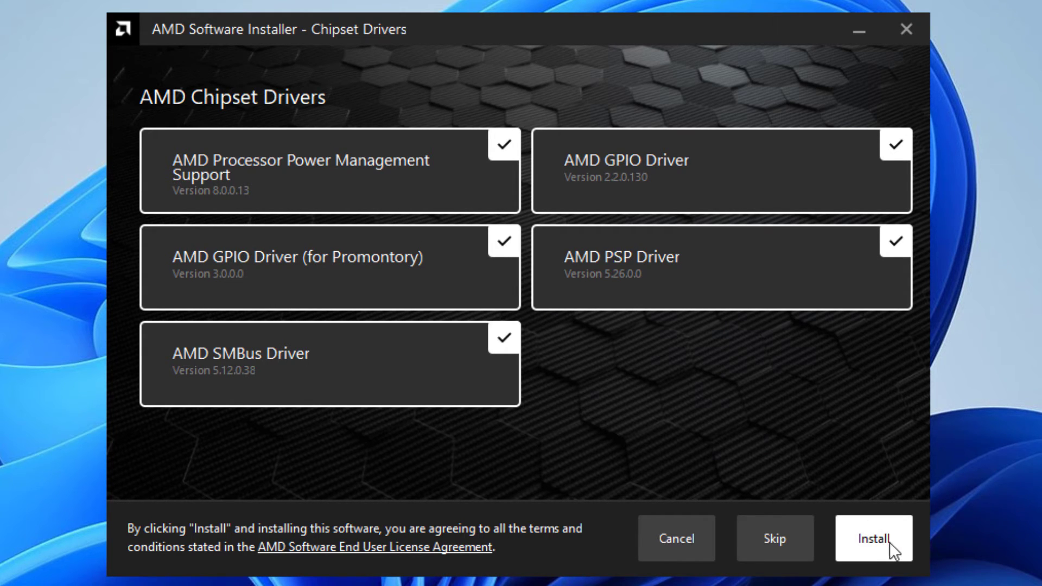
Install the five checked AMD chipset drivers through to Installation Complete.
{"action": "left_click", "coordinate": [877, 539]}
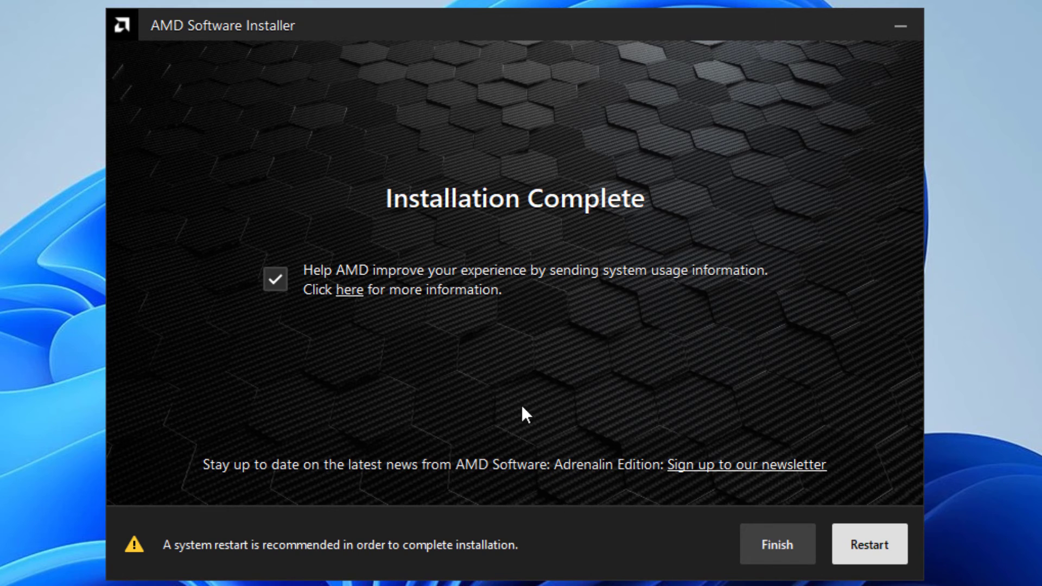
{"action": "mouse_move", "coordinate": [515, 232]}
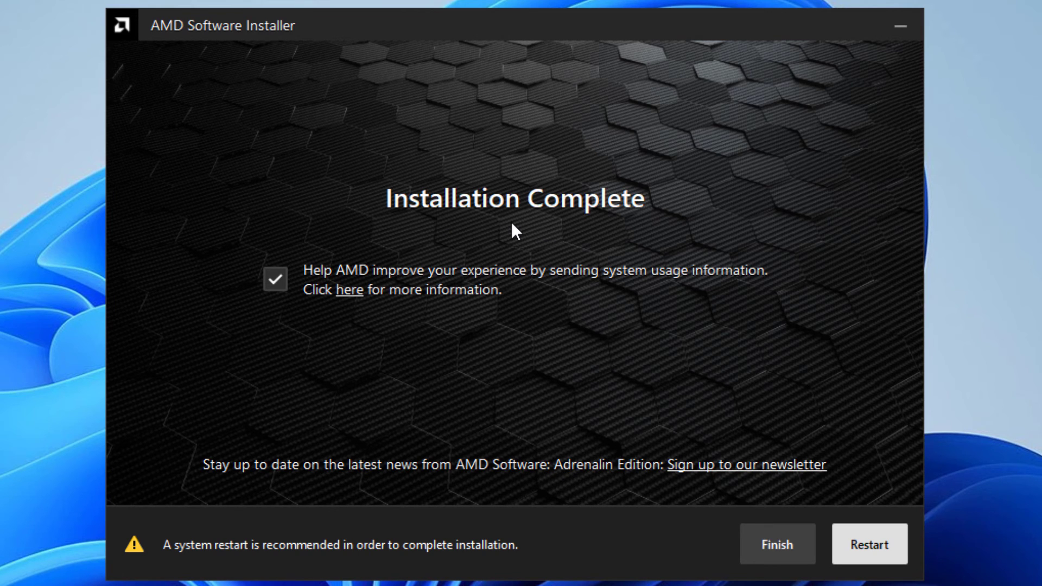
{"action": "mouse_move", "coordinate": [819, 552]}
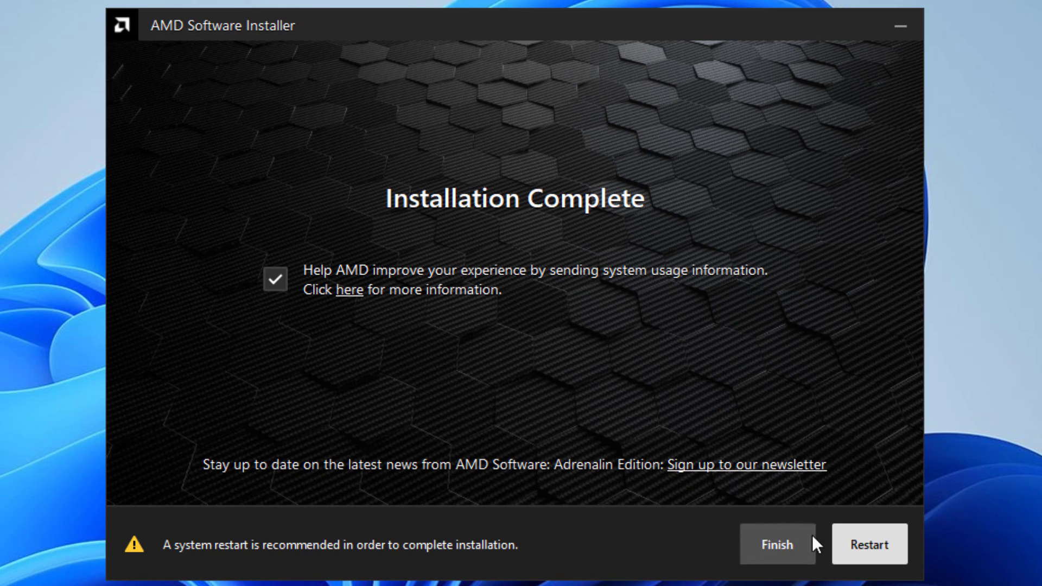